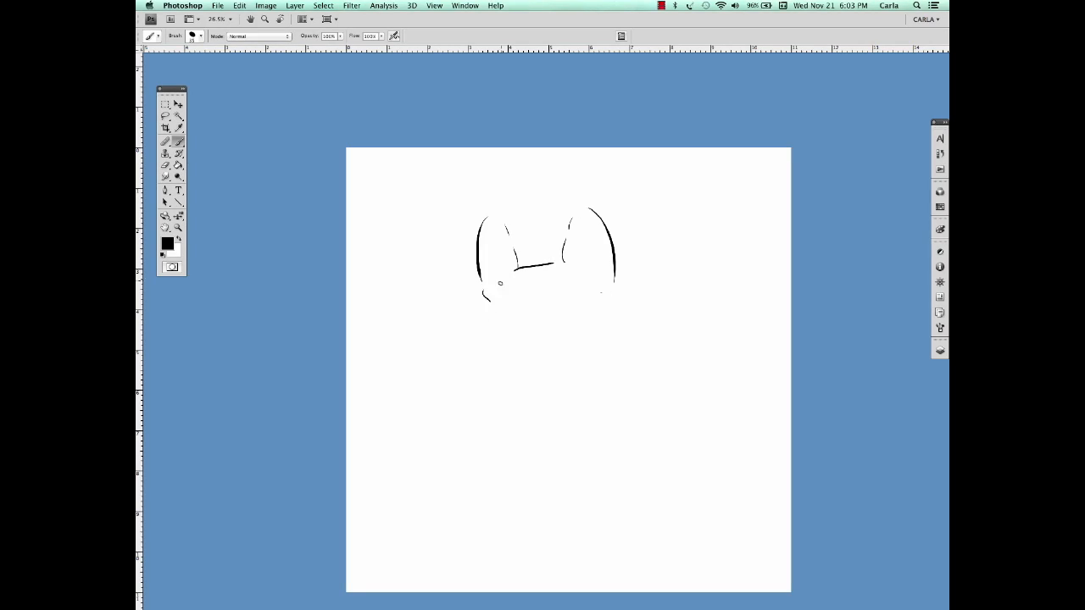
- Paint black strokes for the head's left side, right cheek, eyes and muzzle
left_click_drag(488, 293, 509, 398)
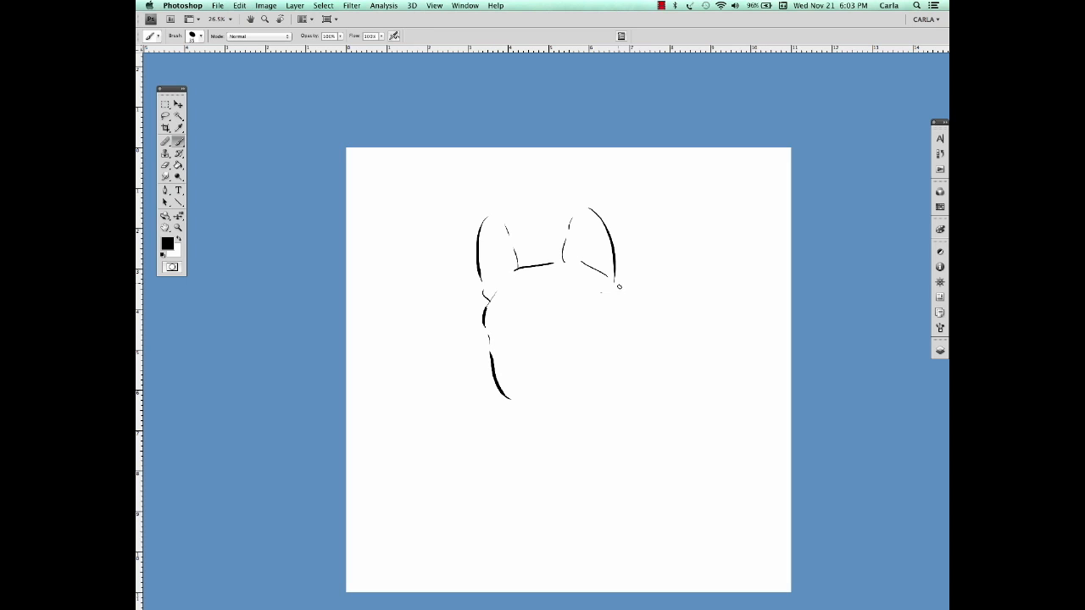
left_click_drag(619, 287, 596, 375)
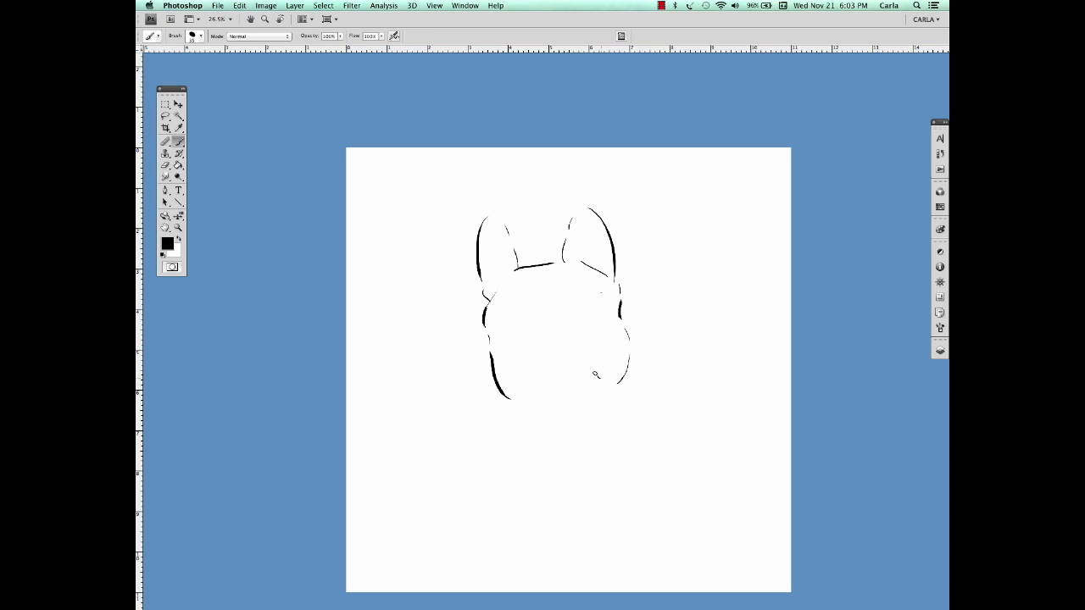
left_click_drag(543, 320, 564, 316)
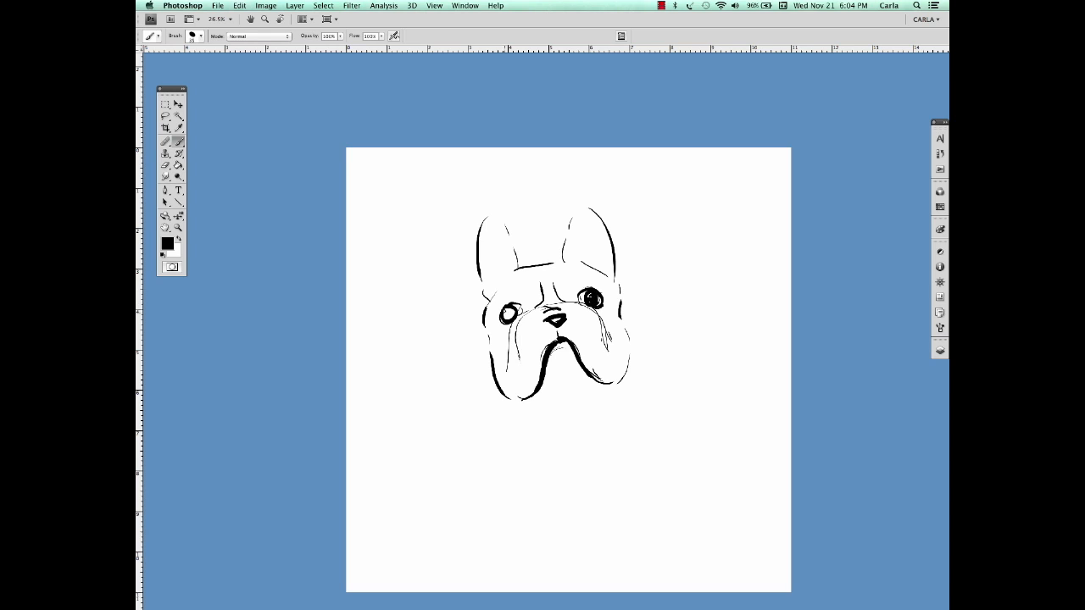
- Brush the long back curve and the folds under the chin and chest
left_click_drag(500, 309, 509, 318)
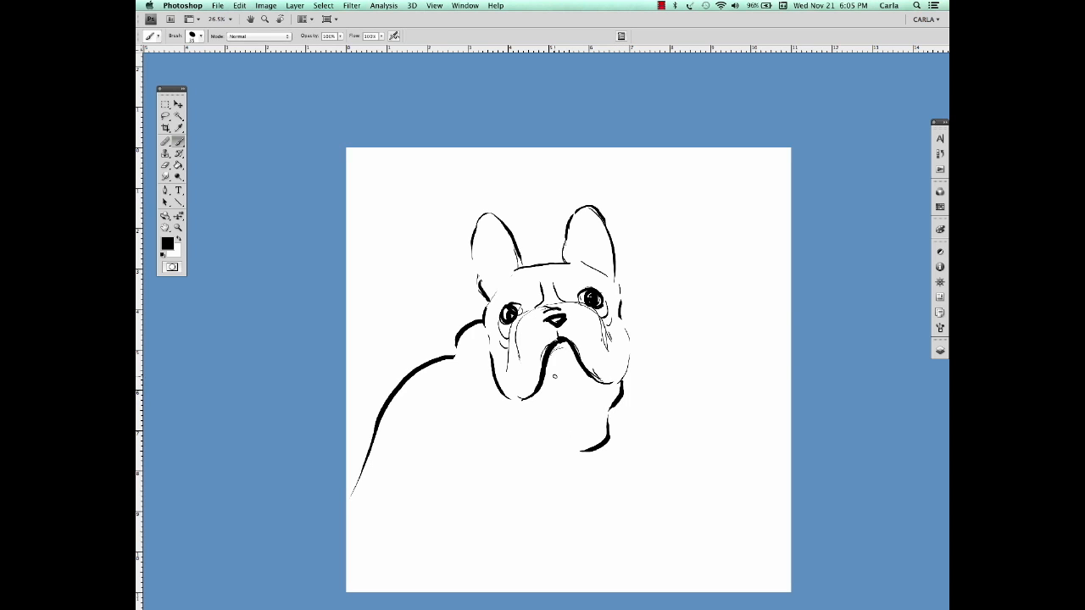
left_click_drag(551, 390, 534, 445)
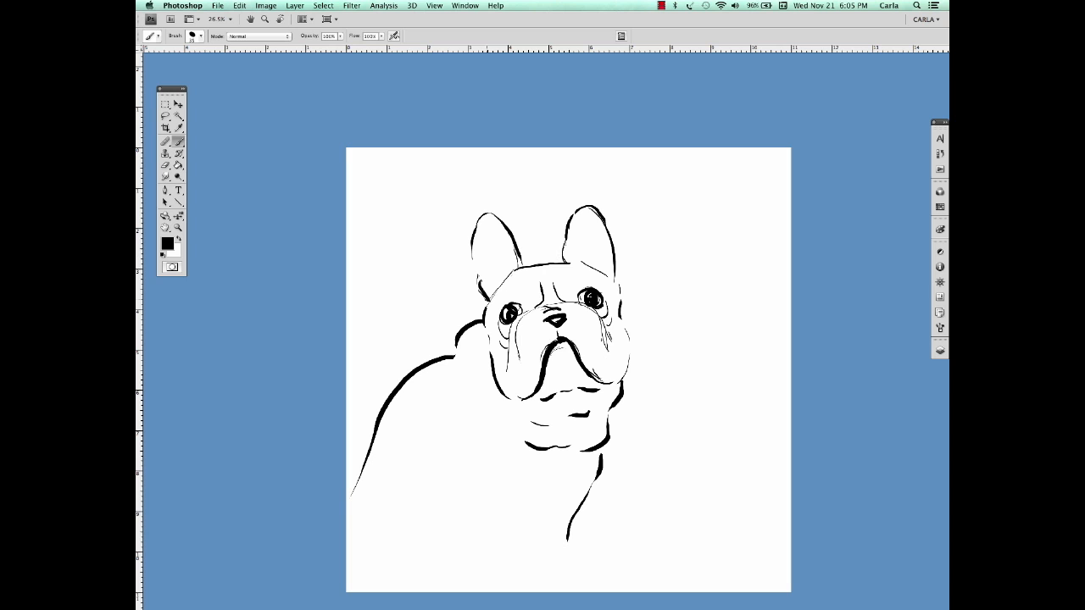
- Add a small detail mark to the bulldog's face
left_click(165, 179)
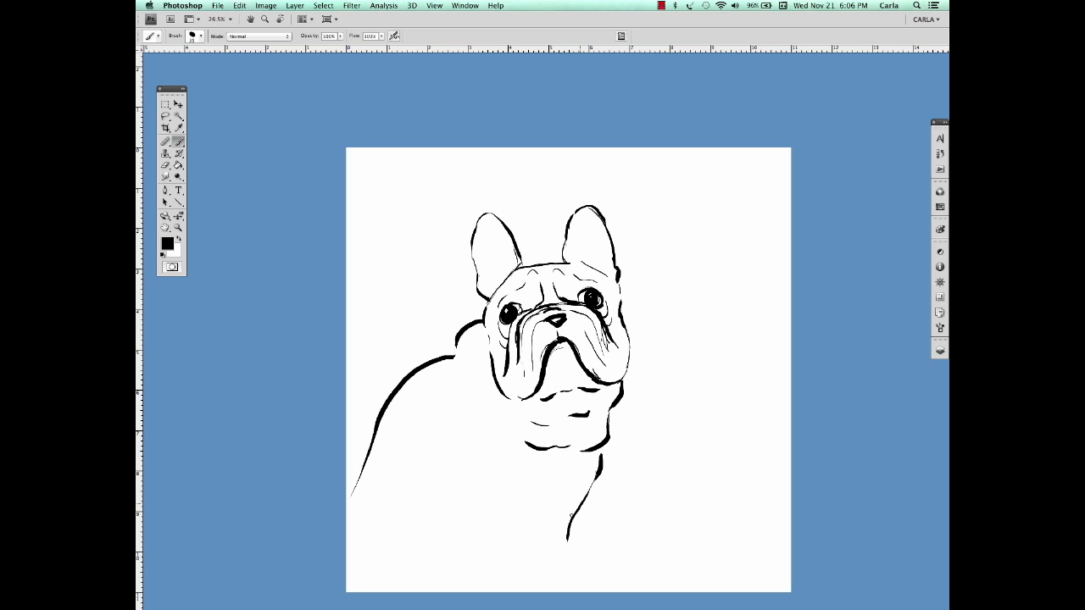
- Paint the front legs downward, reselect the Brush Tool, and draw the paws
left_click_drag(462, 432, 470, 506)
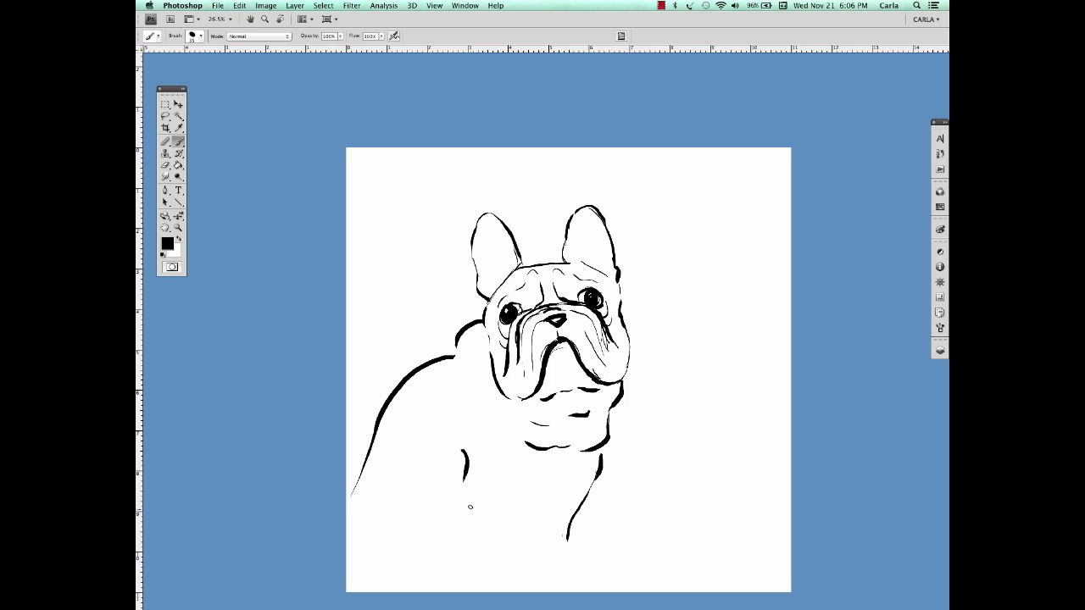
left_click_drag(471, 507, 509, 577)
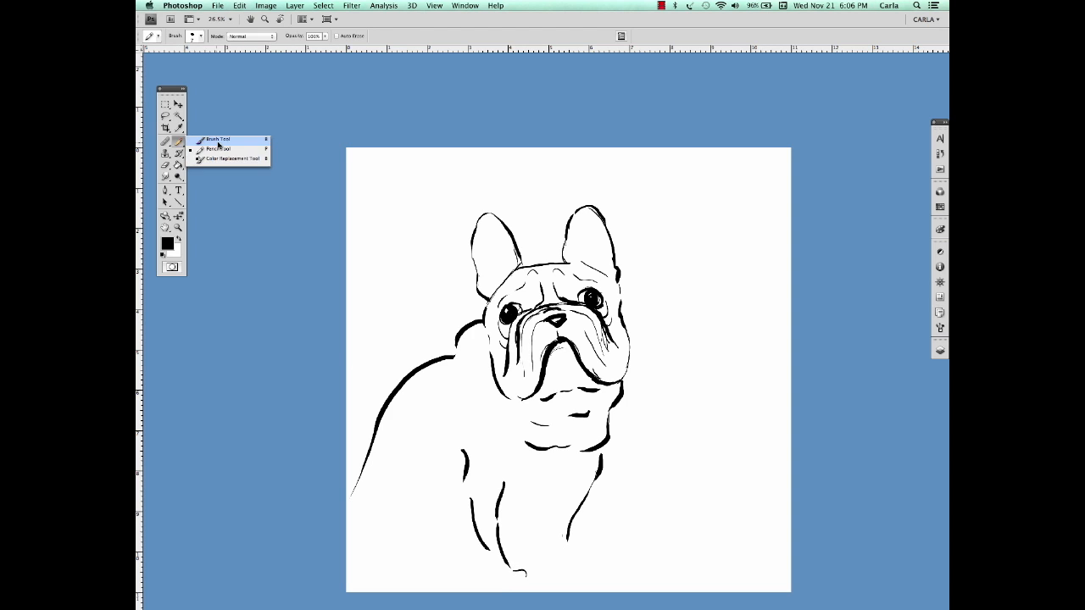
left_click(219, 139)
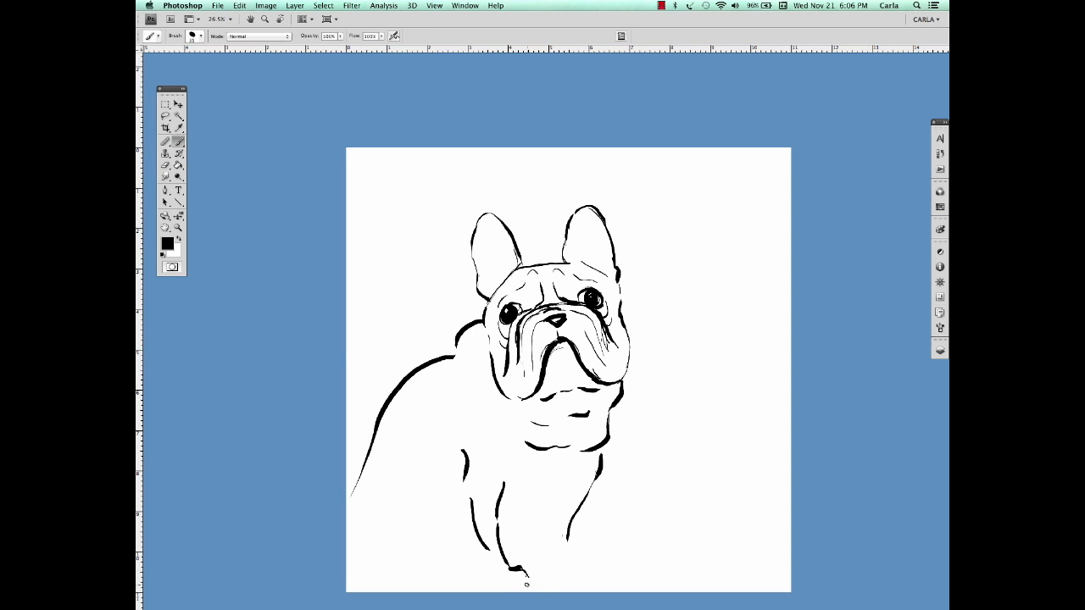
left_click_drag(526, 581, 572, 538)
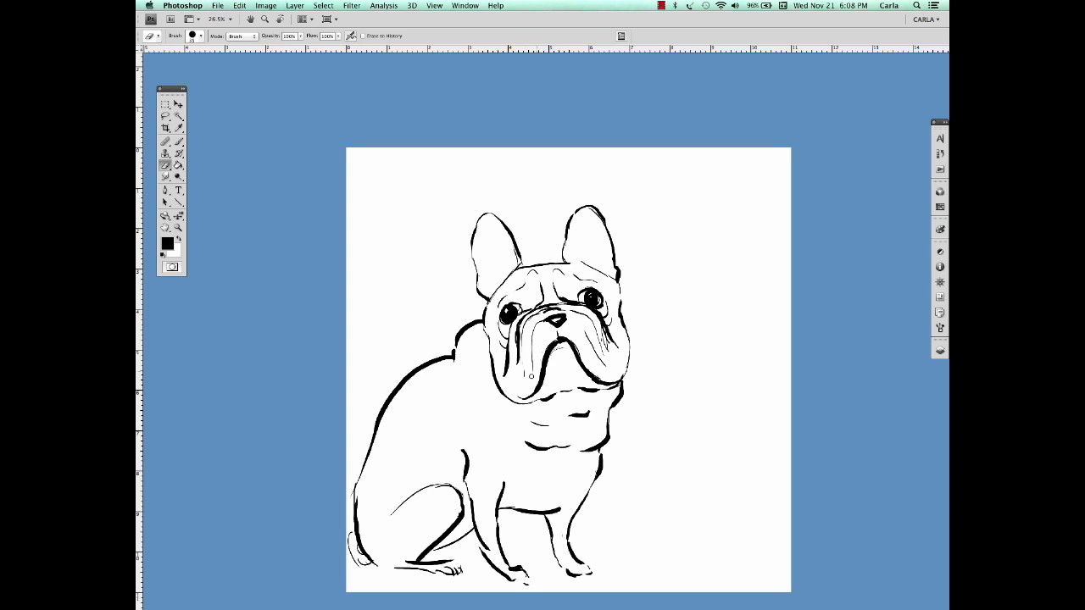
- Switch from the Eraser back to the Brush tool
left_click(165, 155)
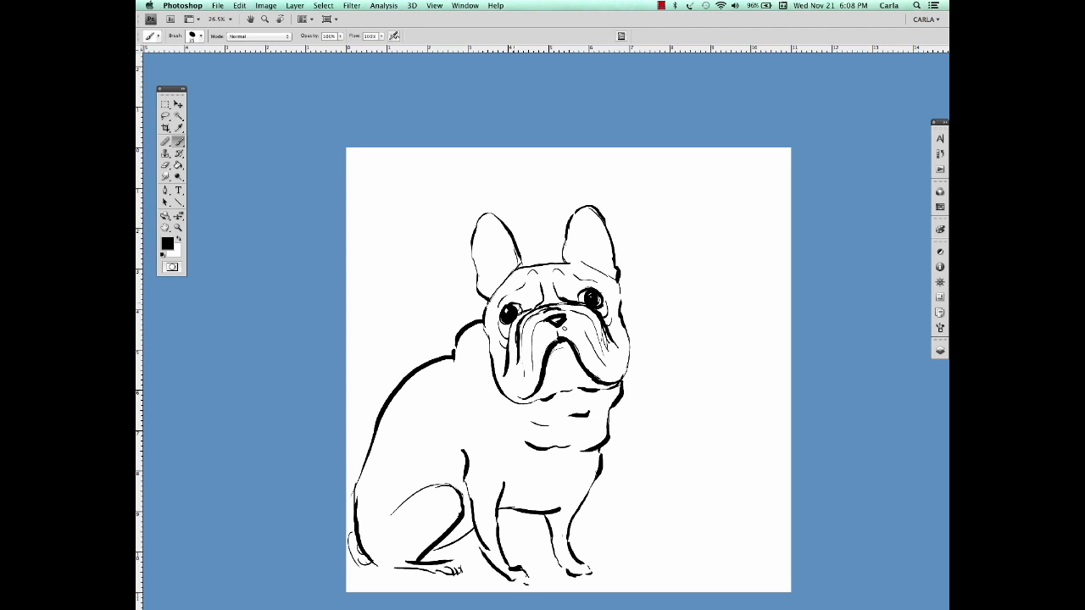